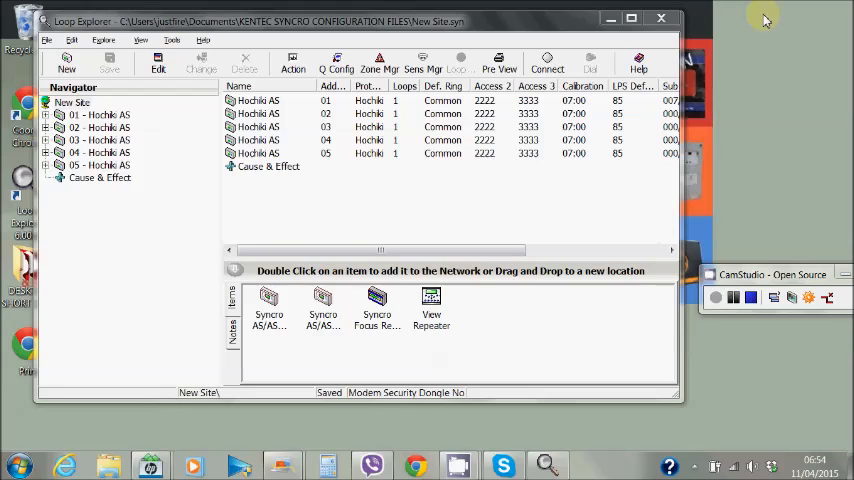
pyautogui.moveTo(160, 177)
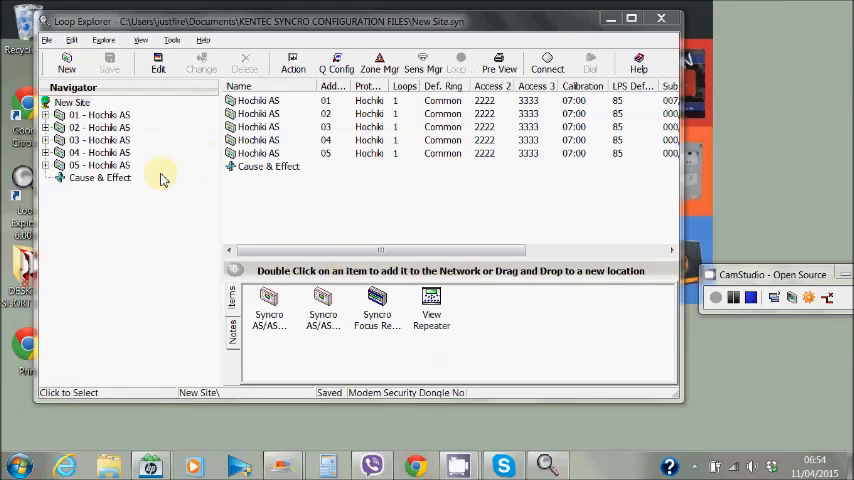
pyautogui.moveTo(207, 147)
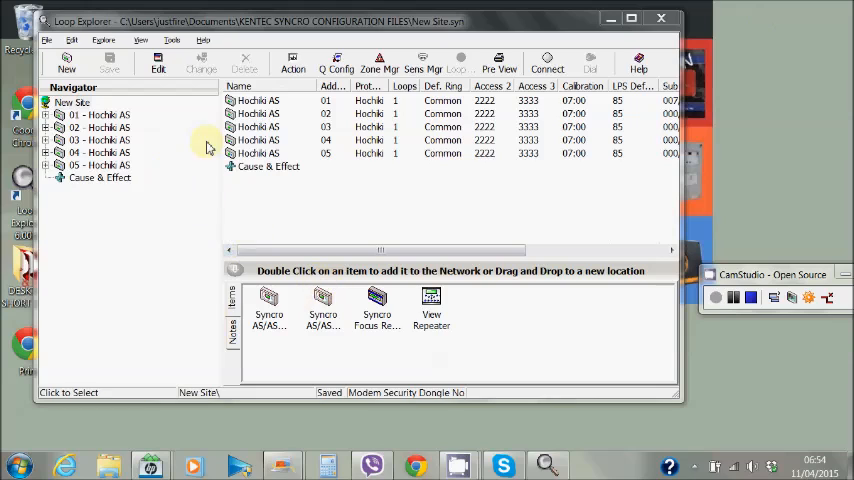
pyautogui.moveTo(158, 181)
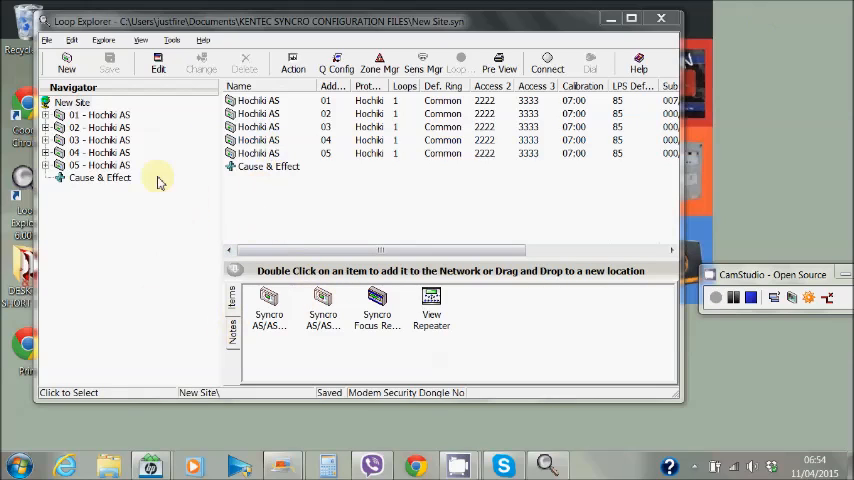
# - Browse panel 01's contents and return to the site's panel list
pyautogui.click(72, 103)
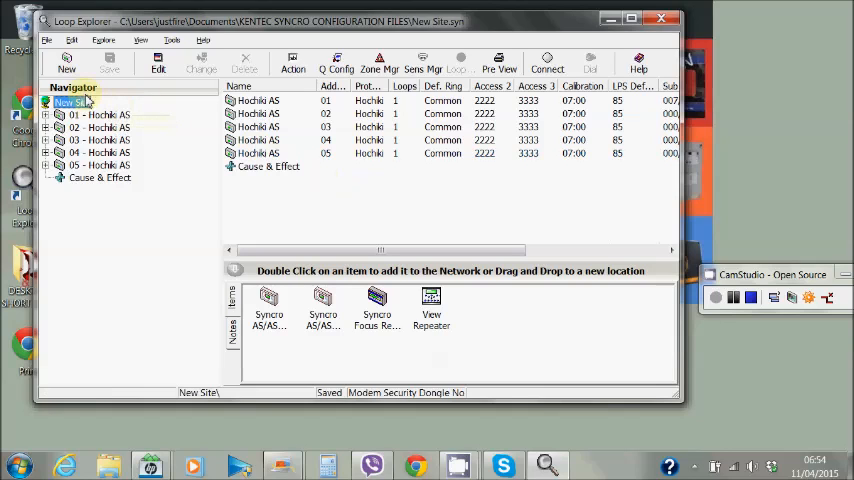
pyautogui.click(99, 114)
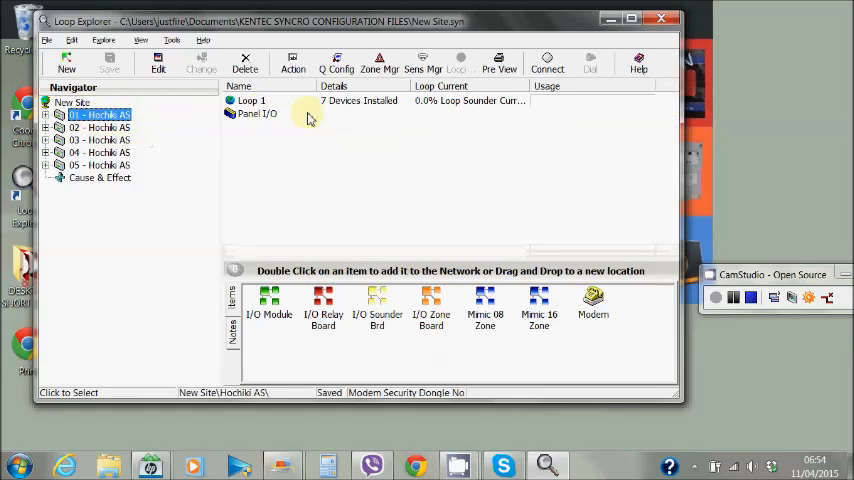
pyautogui.moveTo(363, 177)
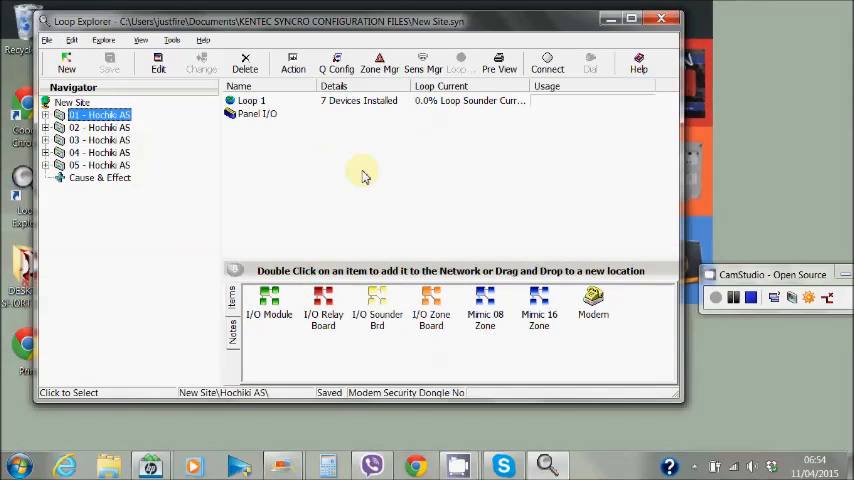
pyautogui.moveTo(323, 314)
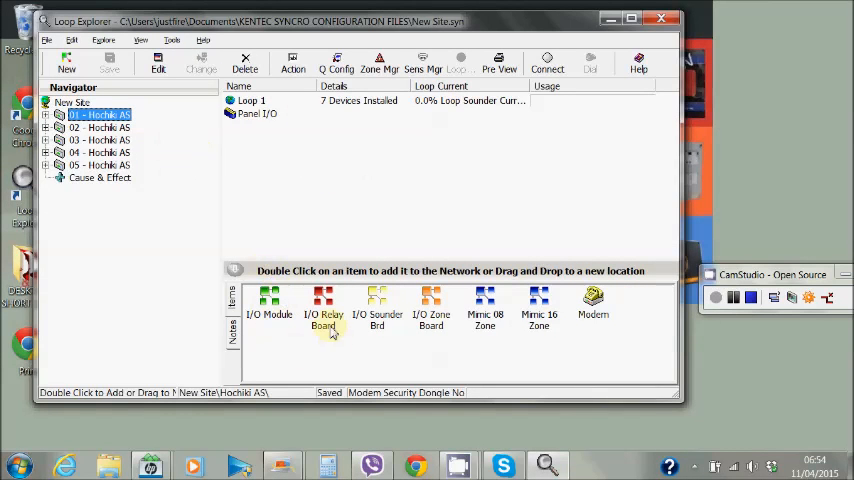
pyautogui.moveTo(470, 342)
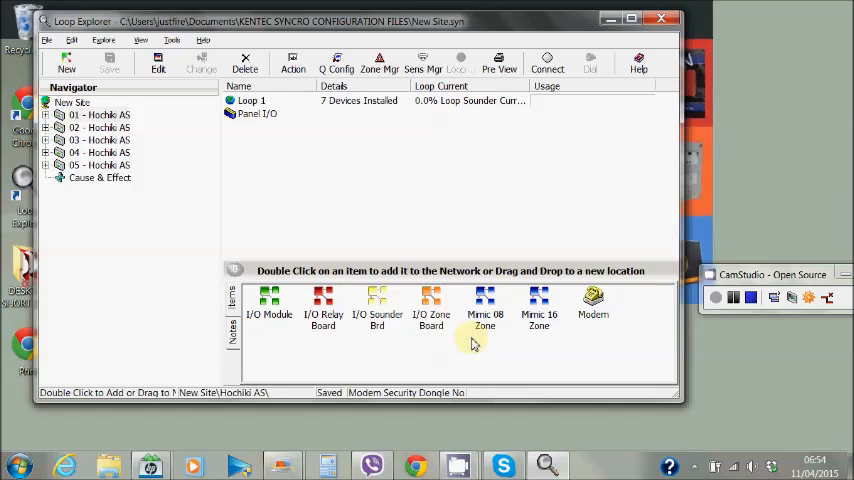
pyautogui.moveTo(292, 341)
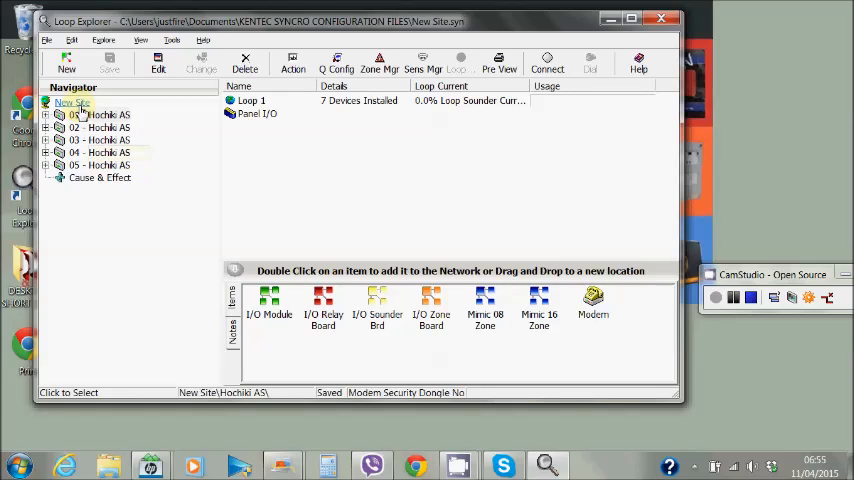
pyautogui.click(72, 103)
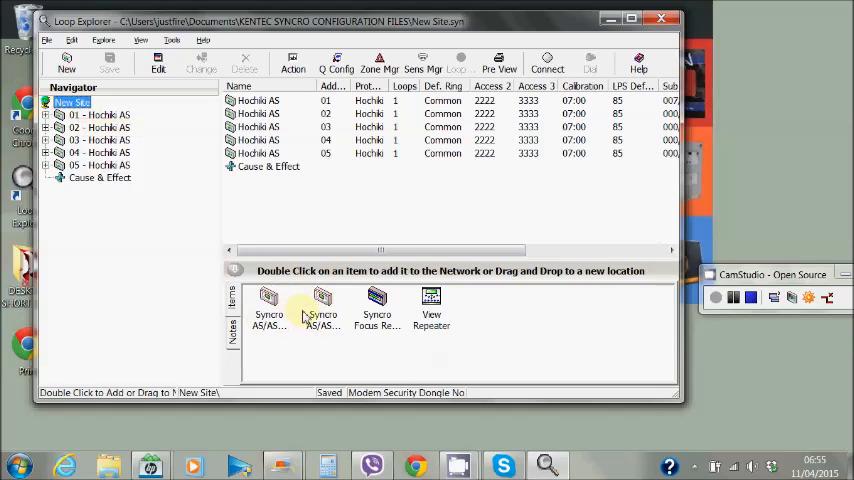
pyautogui.moveTo(425, 333)
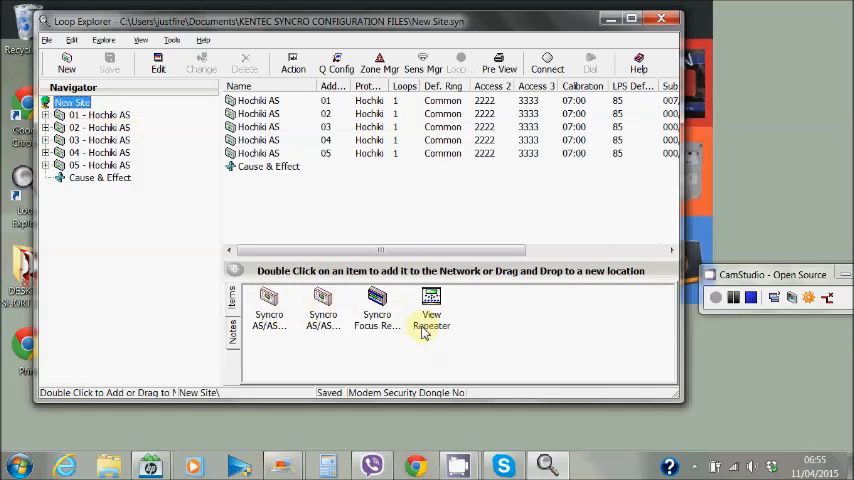
pyautogui.moveTo(340, 330)
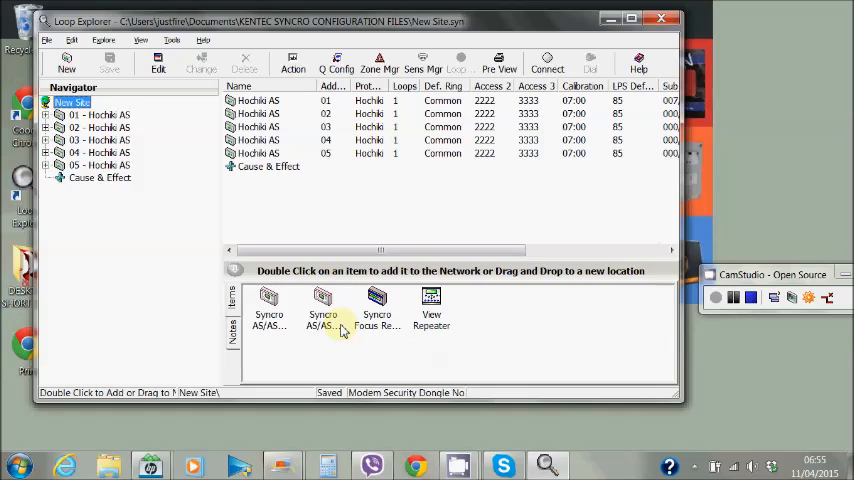
# - Add a sixth Syncro AS/ASM Hochiki panel, then show panel 01's Loop 1 and Panel I/O
pyautogui.doubleClick(269, 308)
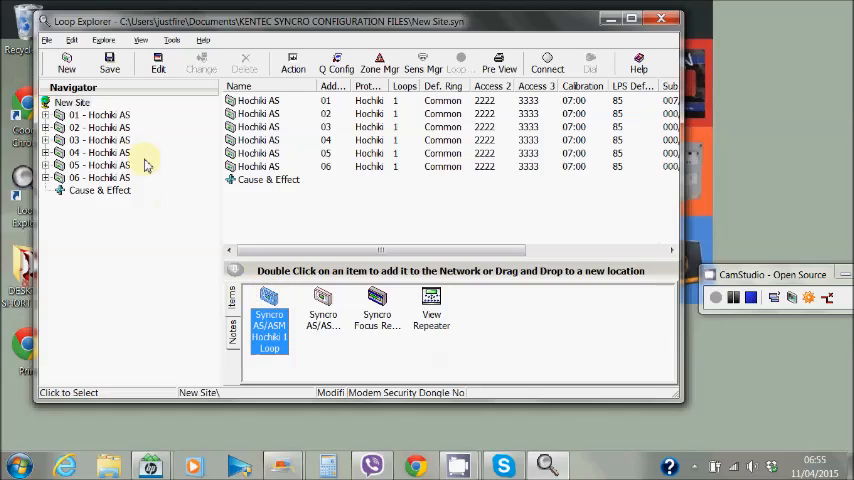
pyautogui.click(100, 114)
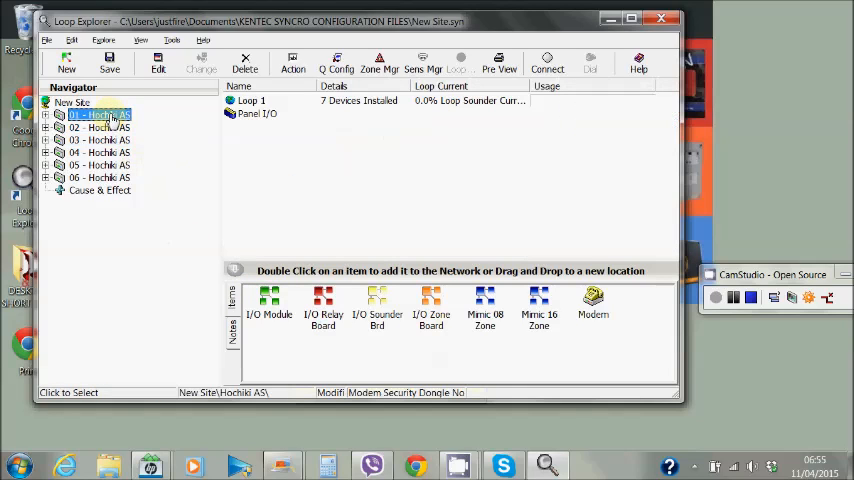
pyautogui.moveTo(270, 300)
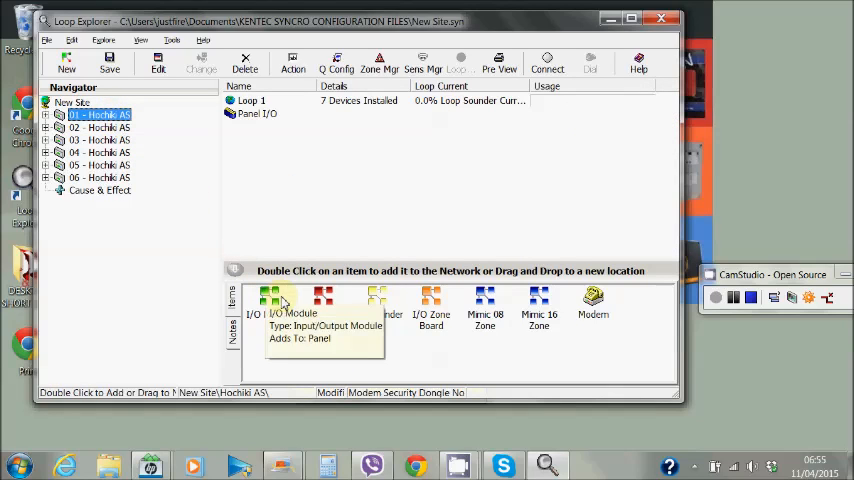
pyautogui.moveTo(485, 300)
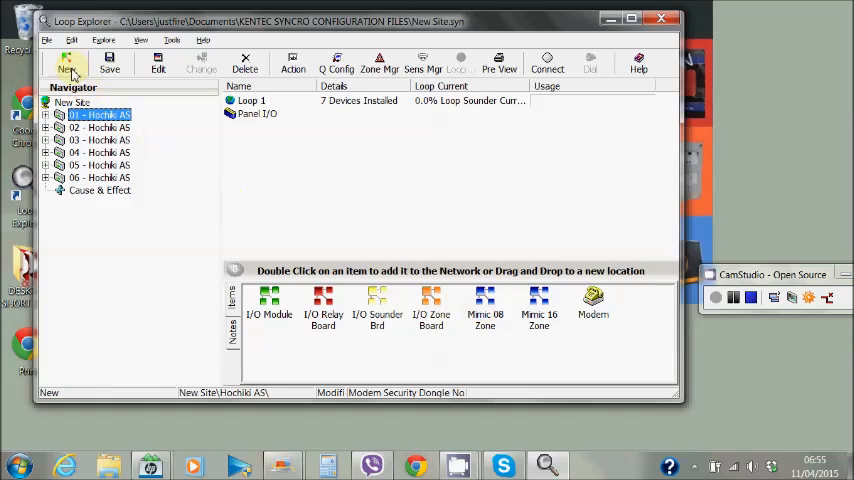
pyautogui.click(72, 102)
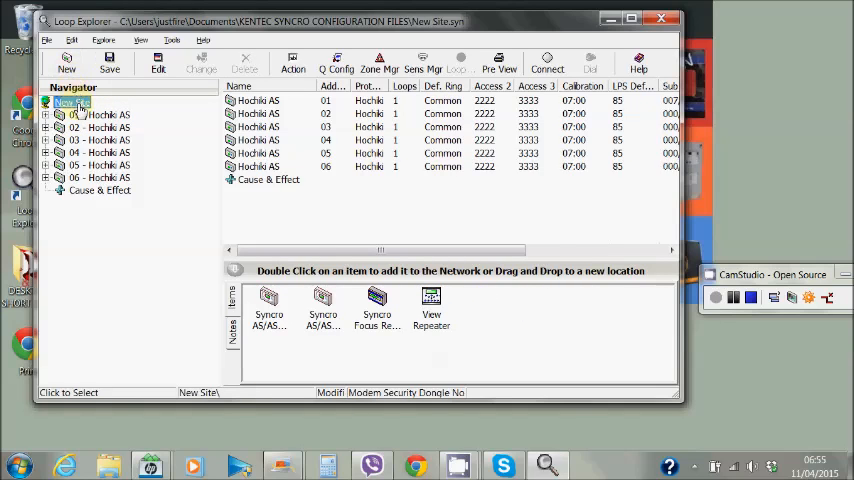
pyautogui.click(108, 114)
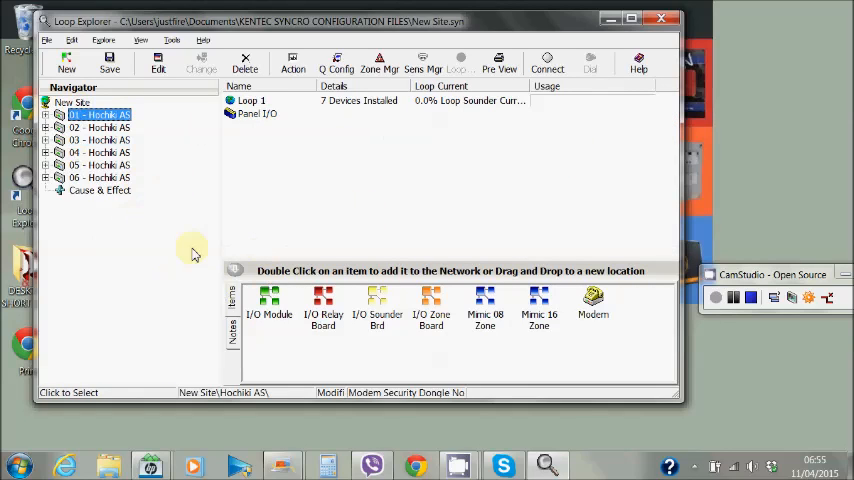
pyautogui.moveTo(232, 237)
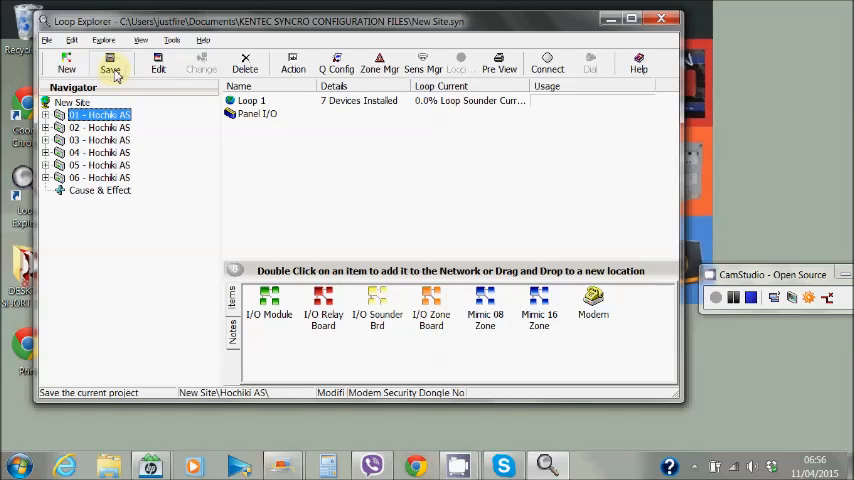
# - Save the six-panel project and view the New Site details without changes
pyautogui.click(109, 65)
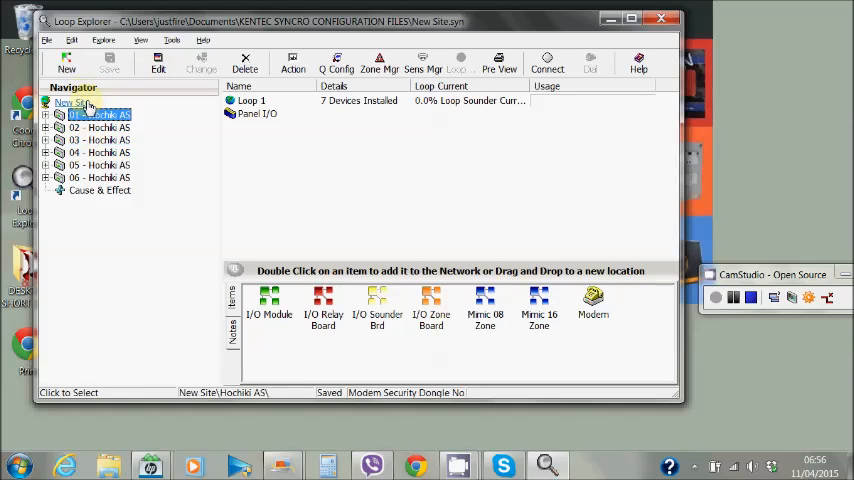
pyautogui.click(72, 102)
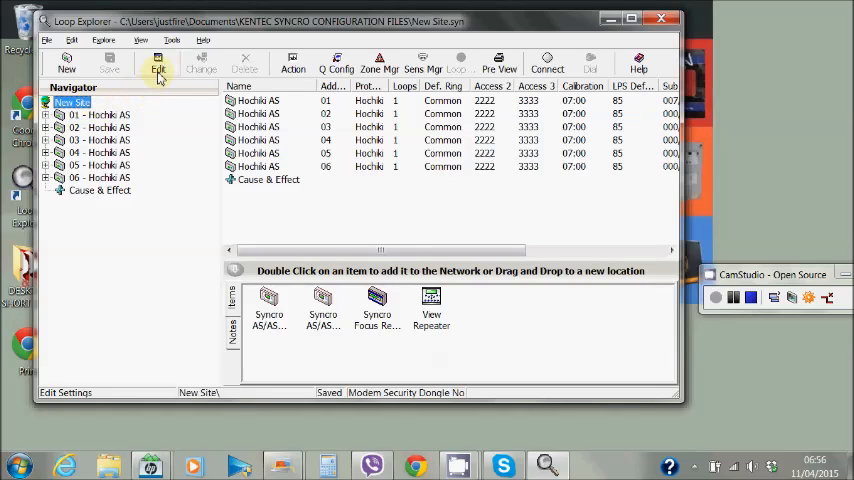
pyautogui.click(157, 63)
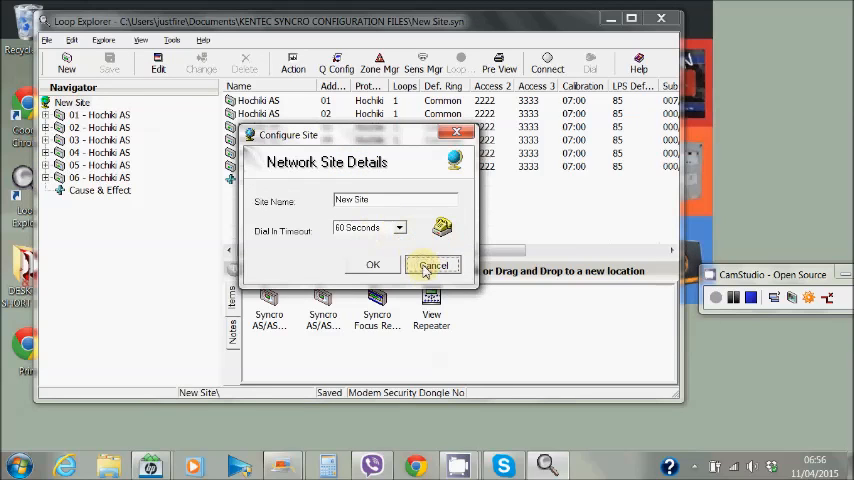
pyautogui.click(433, 264)
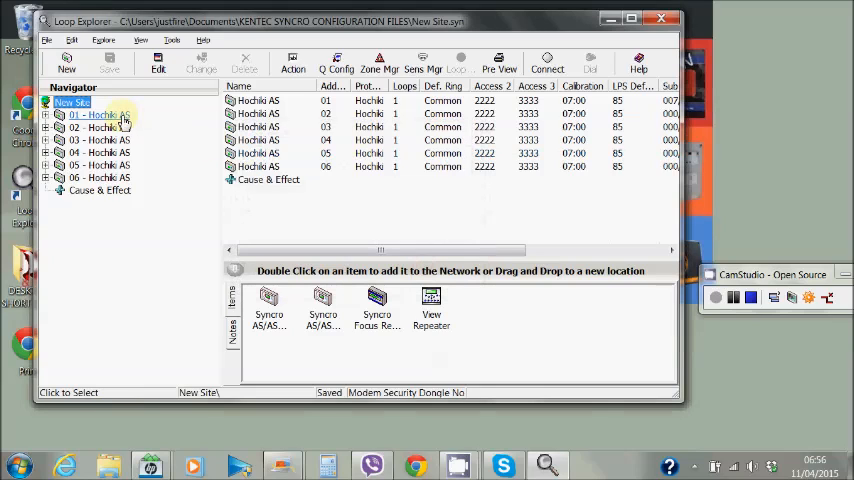
# - View panel 01's node settings unchanged, then list Loop 1 devices at addresses 001–008
pyautogui.click(95, 114)
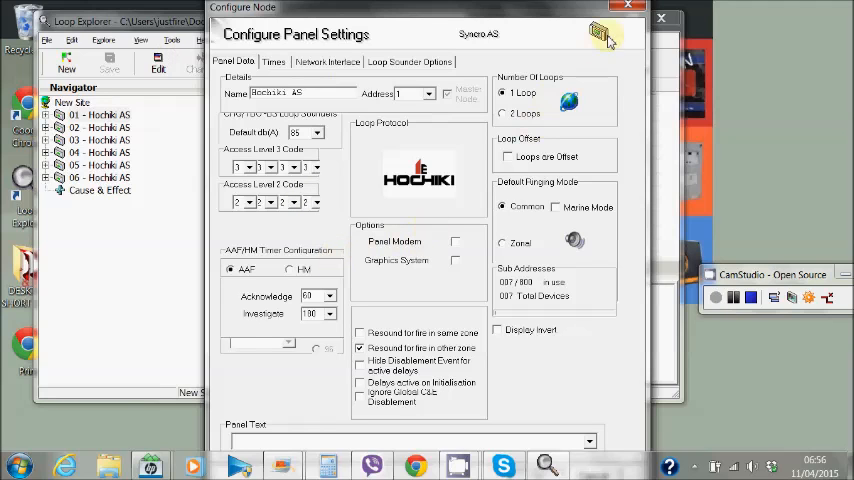
pyautogui.click(660, 18)
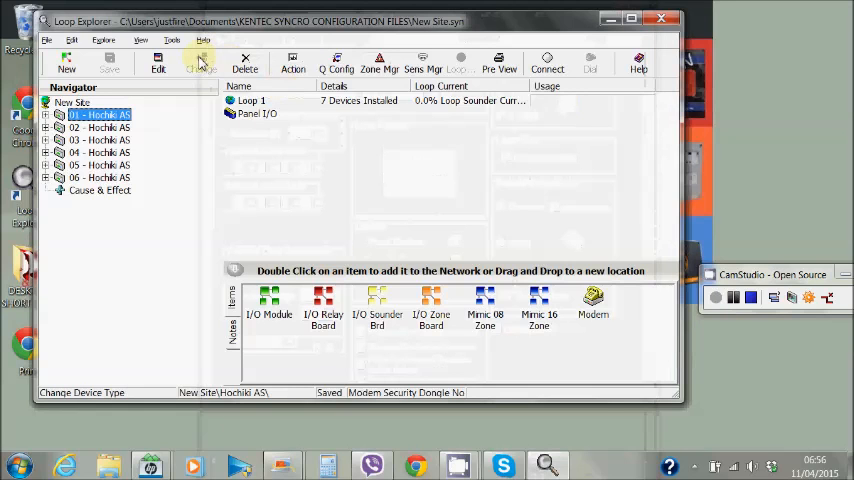
pyautogui.click(59, 114)
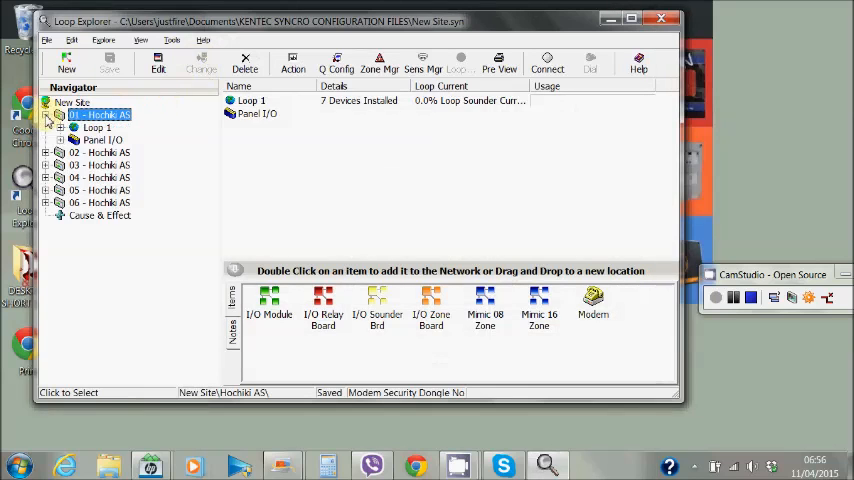
pyautogui.click(95, 127)
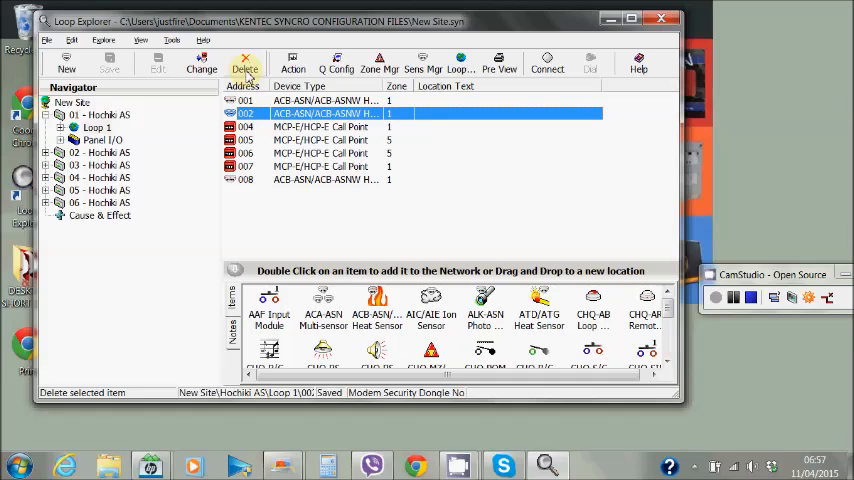
pyautogui.click(292, 62)
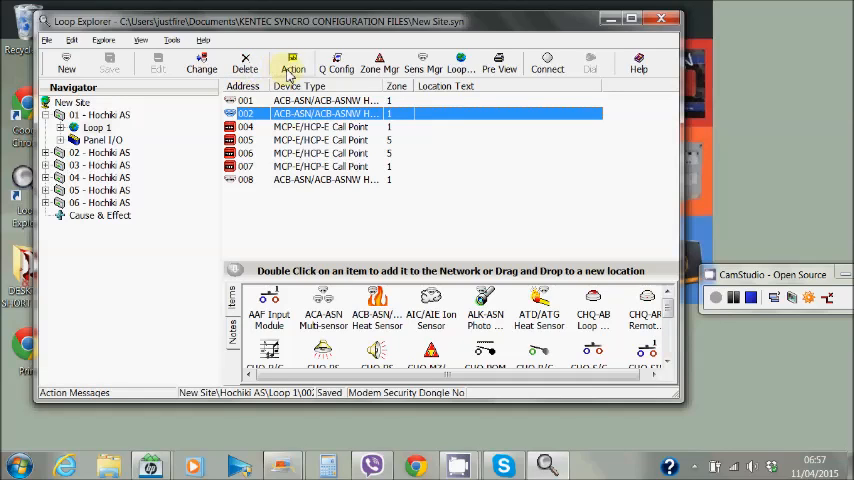
pyautogui.click(292, 62)
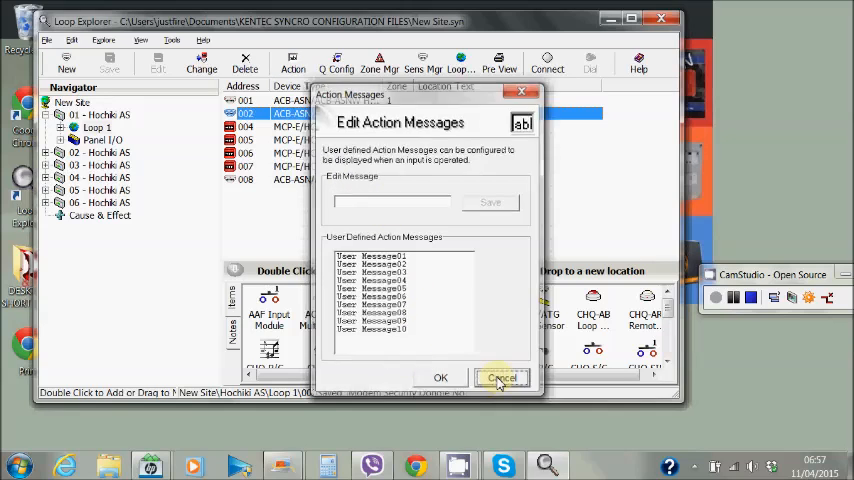
pyautogui.click(501, 378)
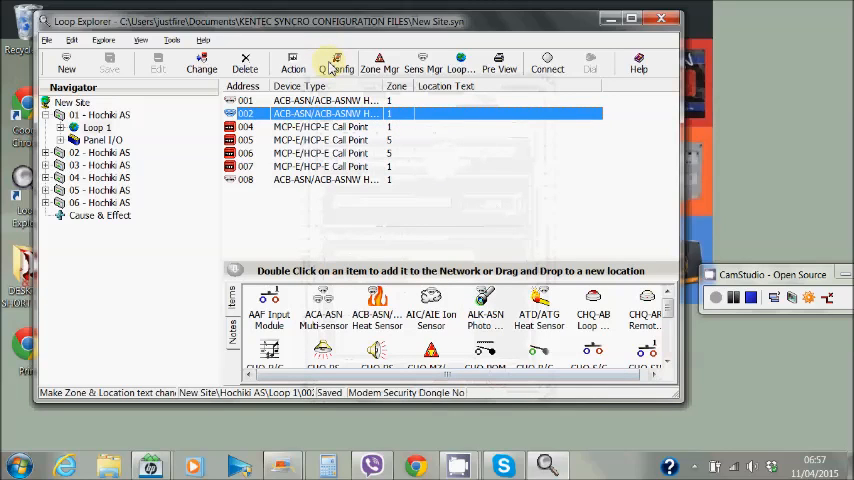
pyautogui.click(335, 62)
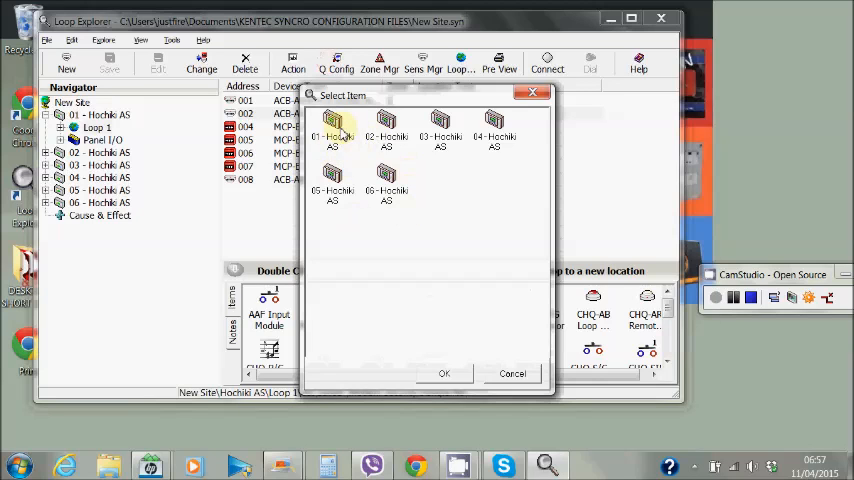
# - Dismiss the Select Item dialog and open Zone Manager showing Zone 0's 12 items
pyautogui.click(444, 373)
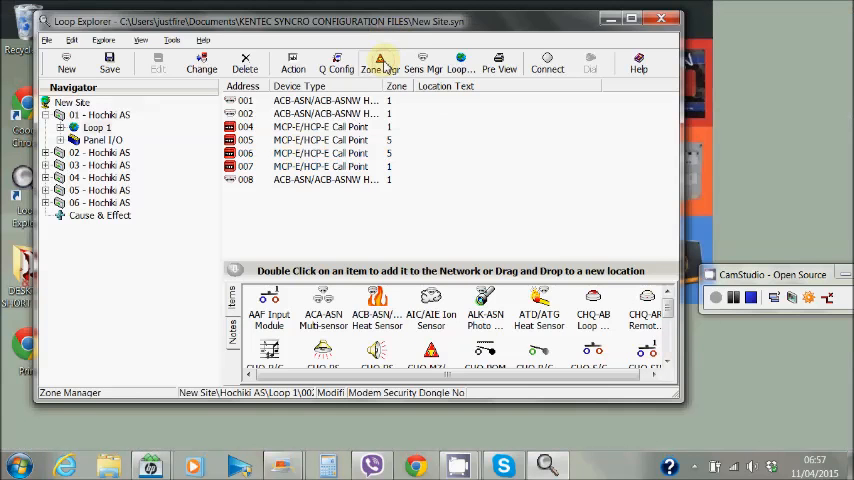
pyautogui.click(379, 63)
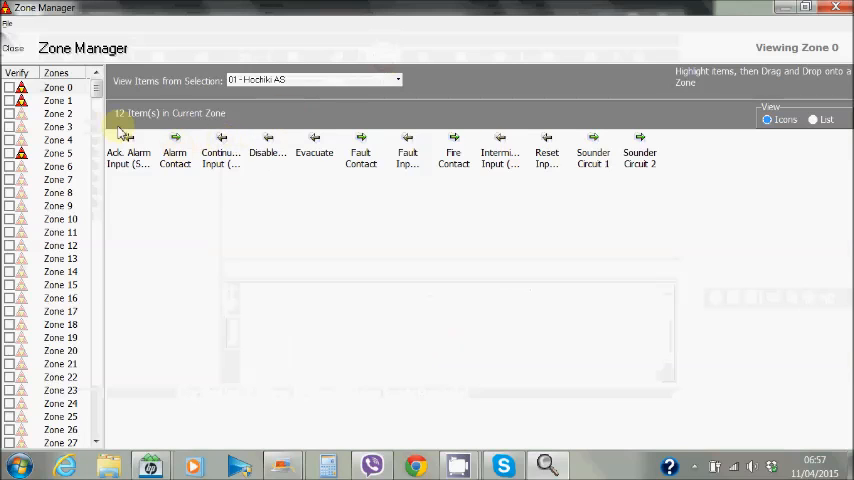
# - List Zone 1's devices in Zone Manager, then close Zone Manager
pyautogui.click(57, 100)
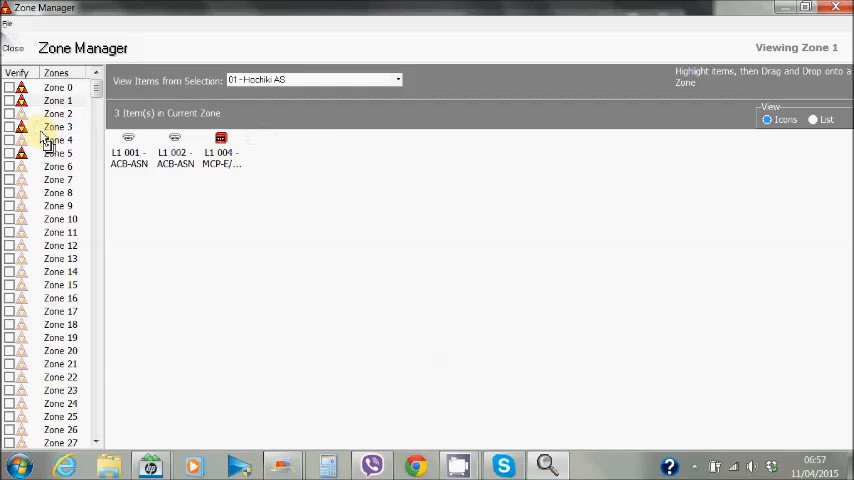
pyautogui.click(398, 80)
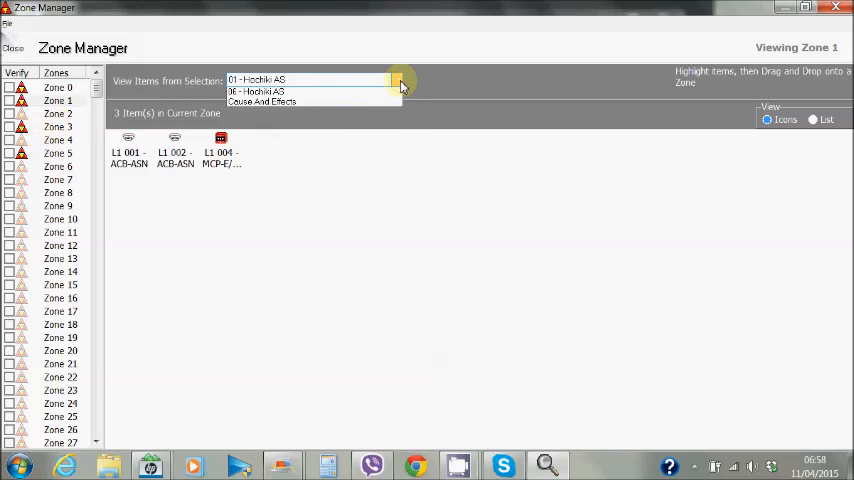
pyautogui.click(397, 80)
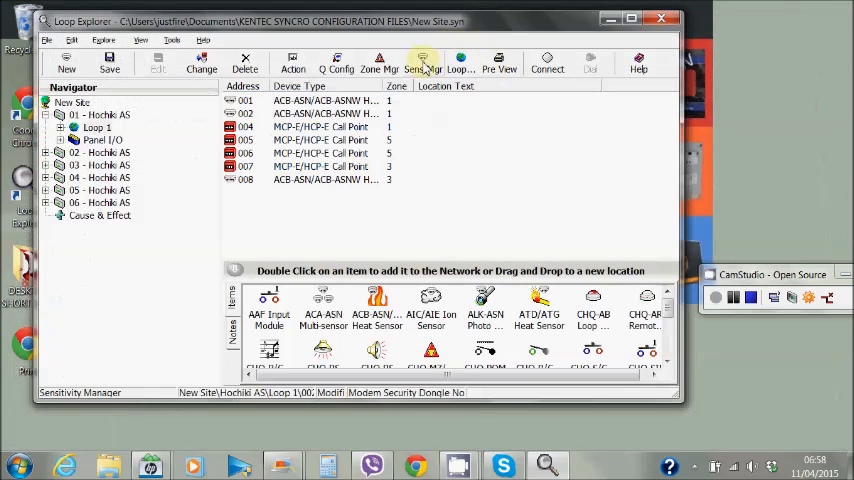
pyautogui.click(422, 62)
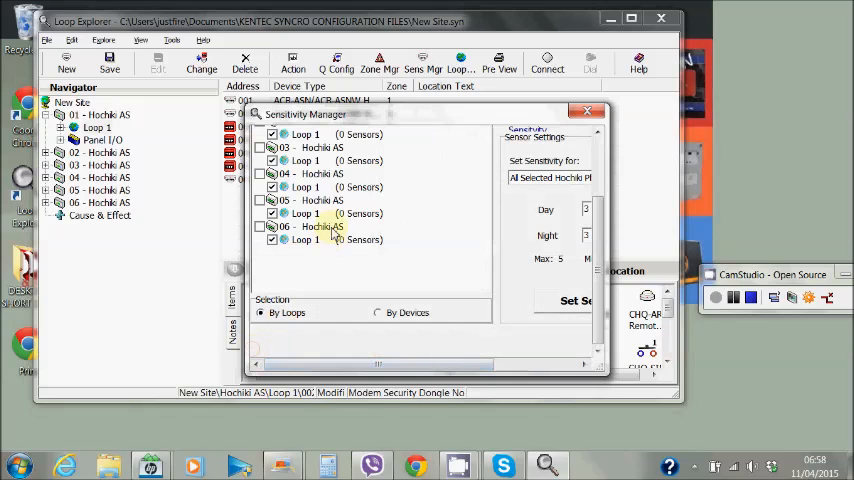
pyautogui.moveTo(336, 349)
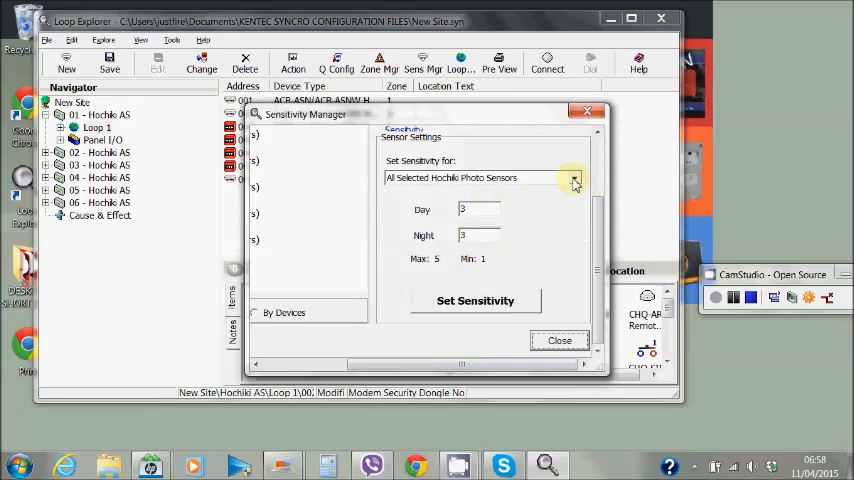
pyautogui.click(573, 178)
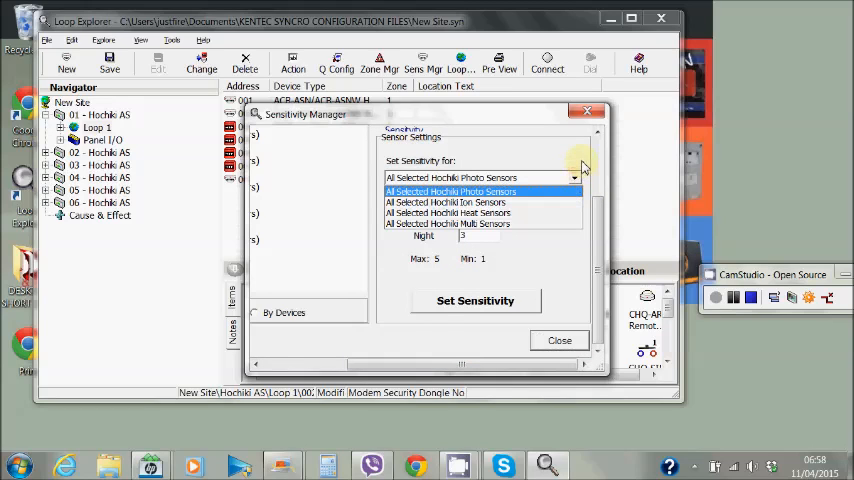
pyautogui.click(451, 191)
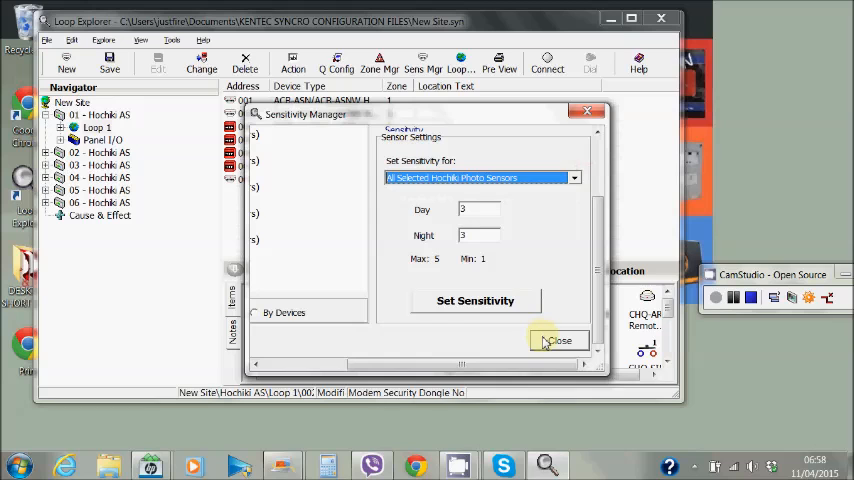
pyautogui.click(559, 341)
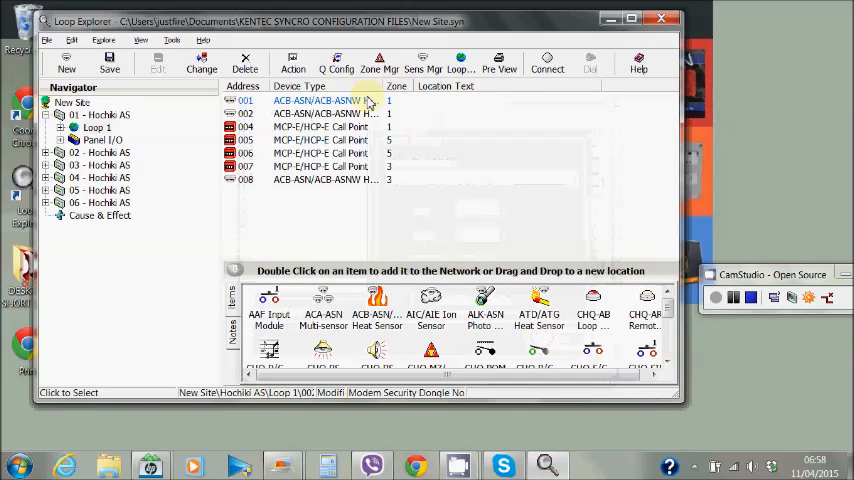
# - Check heat sensor 001's Sensor Properties, day and night sensitivity 75, and confirm
pyautogui.doubleClick(315, 100)
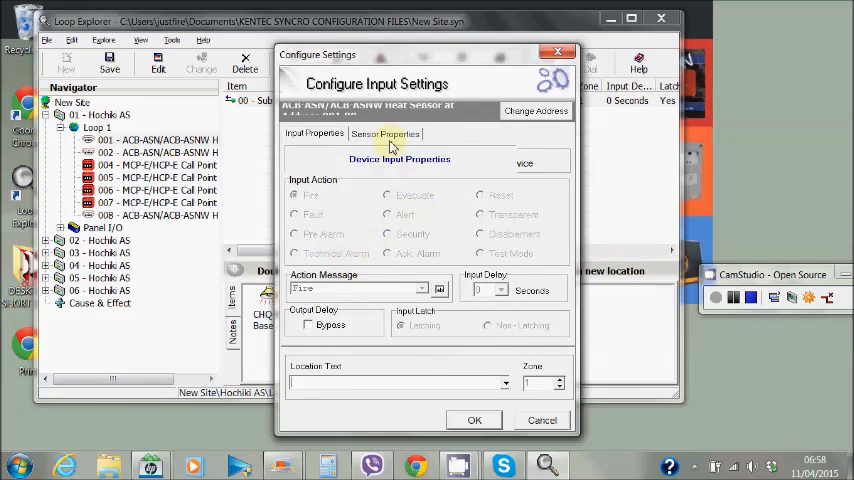
pyautogui.click(385, 133)
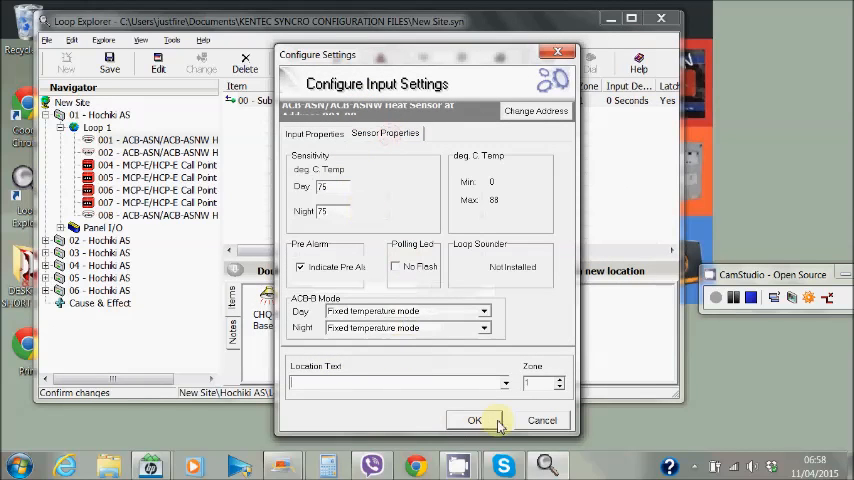
pyautogui.click(474, 420)
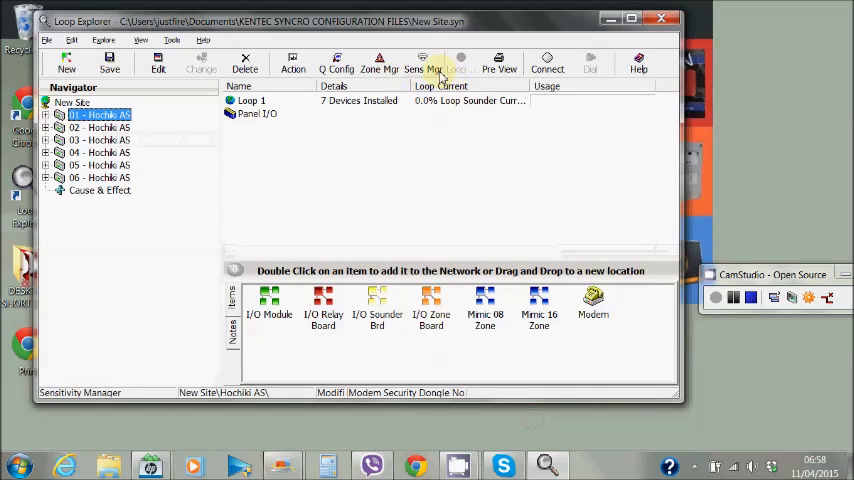
# - Show panel 01's Loop 1 devices and review Loop Manager's global attributes
pyautogui.click(46, 114)
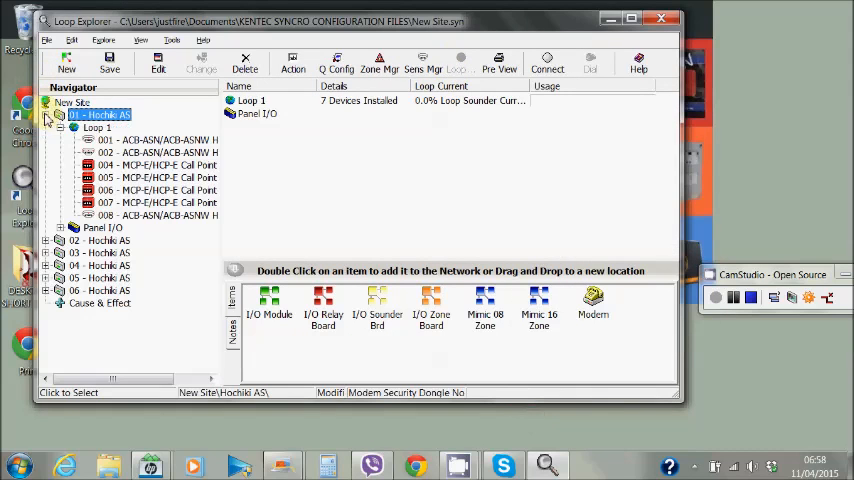
pyautogui.click(96, 127)
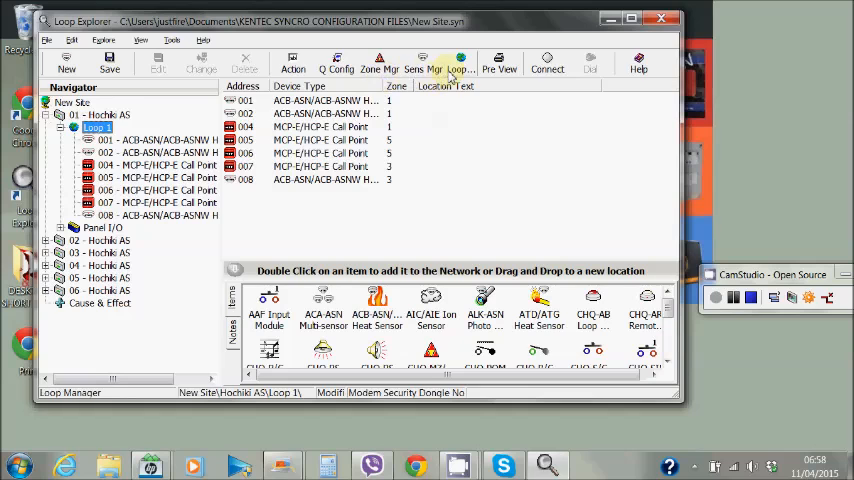
pyautogui.click(459, 62)
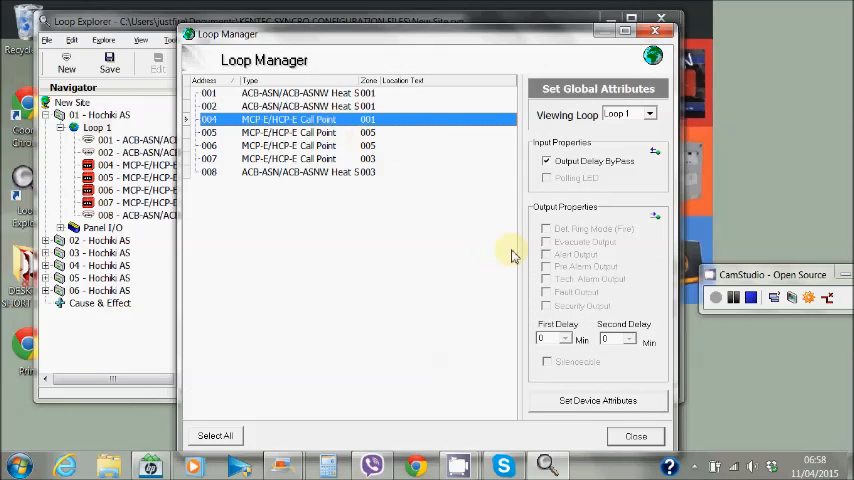
pyautogui.moveTo(578, 228)
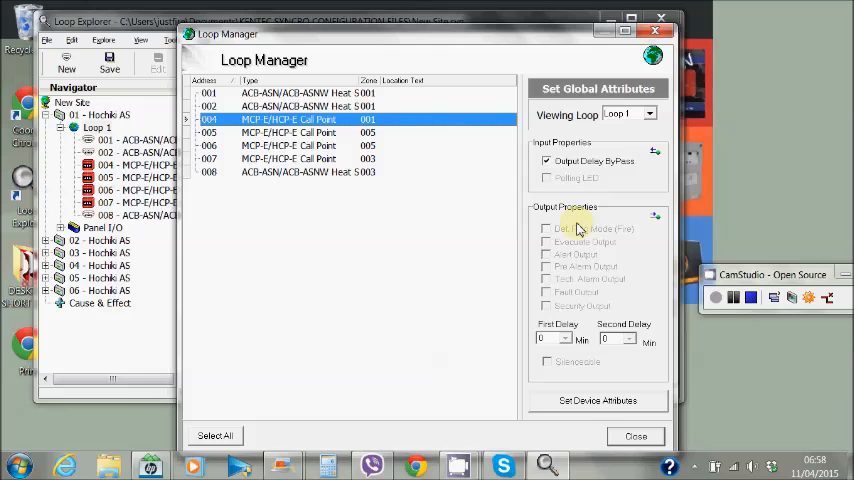
pyautogui.click(635, 435)
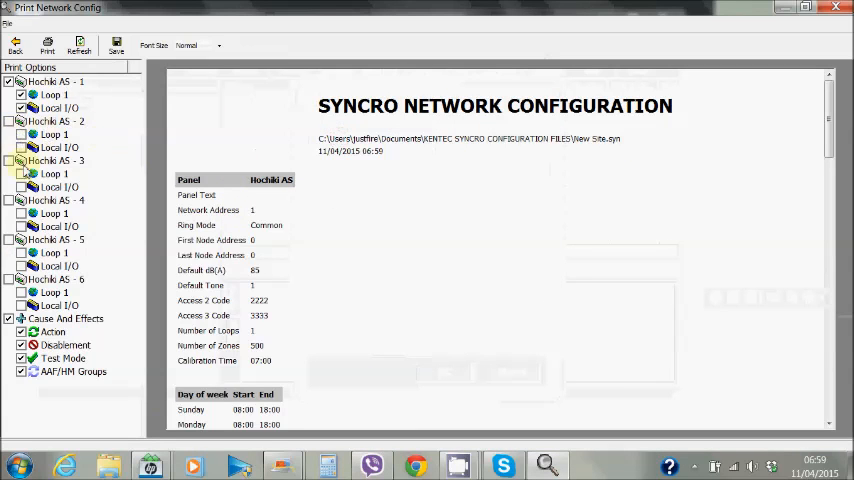
# - Scroll the Print Network Config preview through Loop 1 devices, local I/O and flags
pyautogui.click(9, 160)
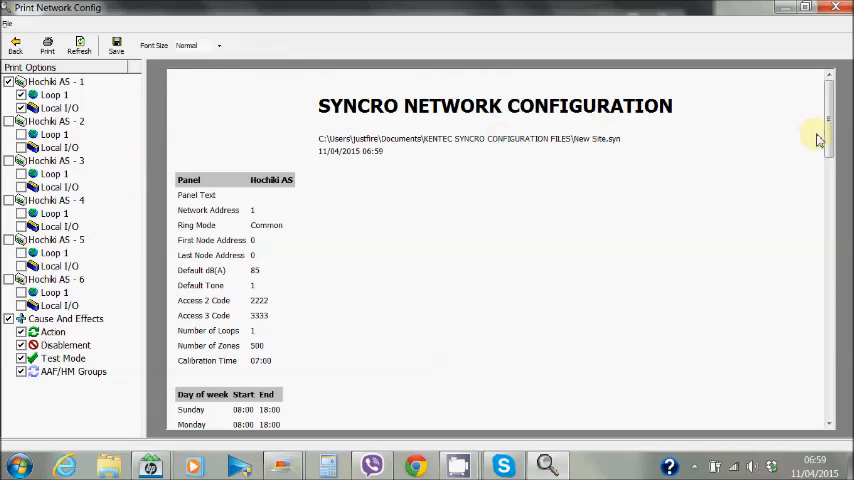
pyautogui.scroll(-3)
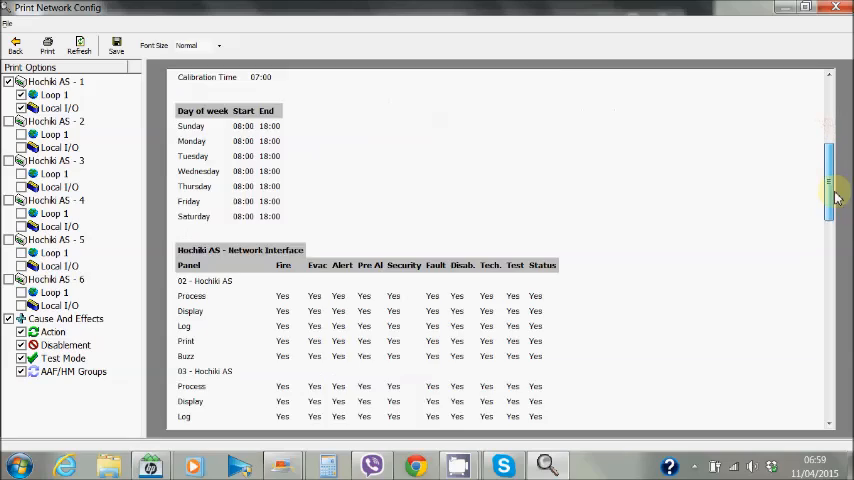
pyautogui.scroll(-3)
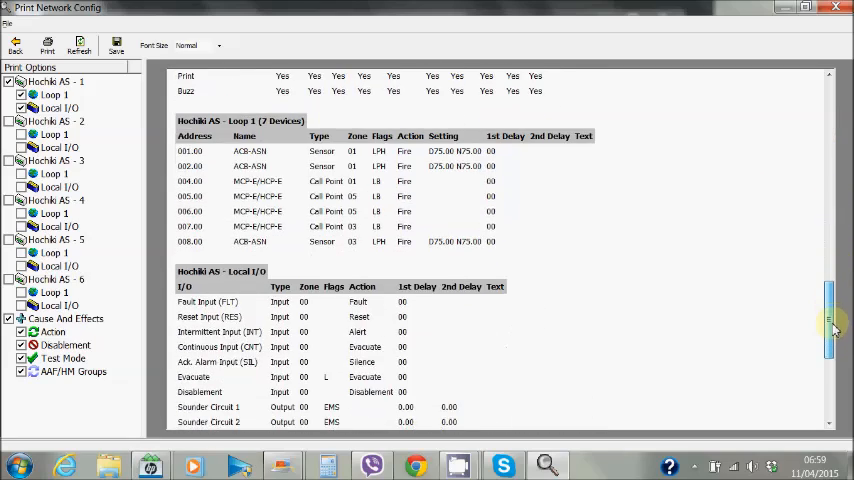
pyautogui.scroll(-3)
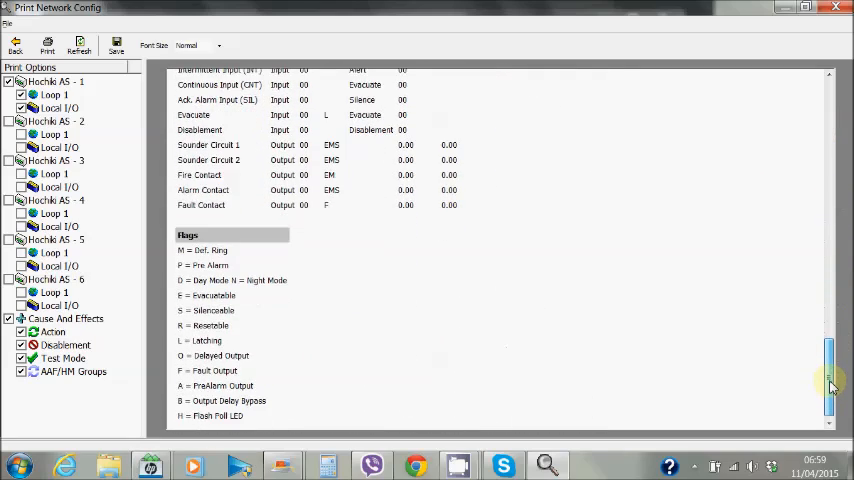
pyautogui.scroll(3)
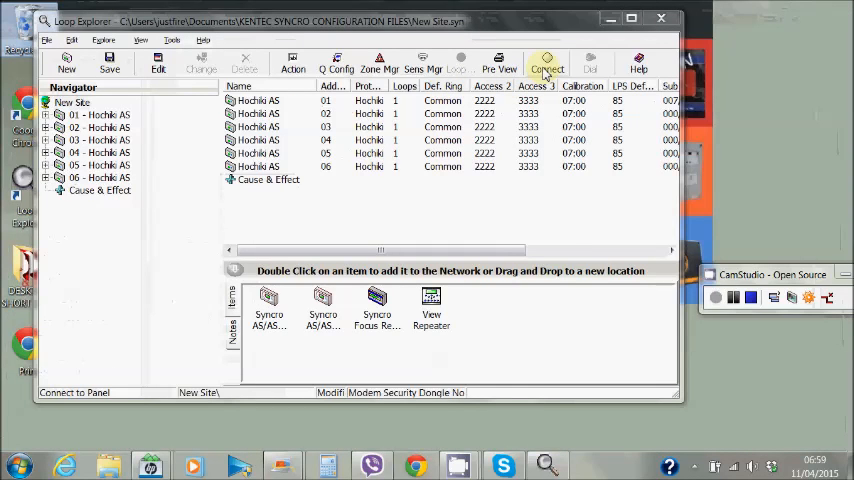
pyautogui.click(546, 62)
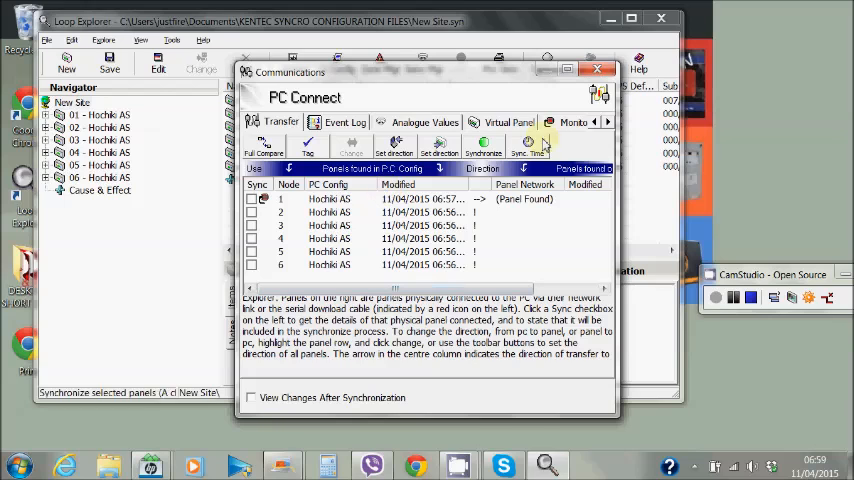
pyautogui.click(598, 69)
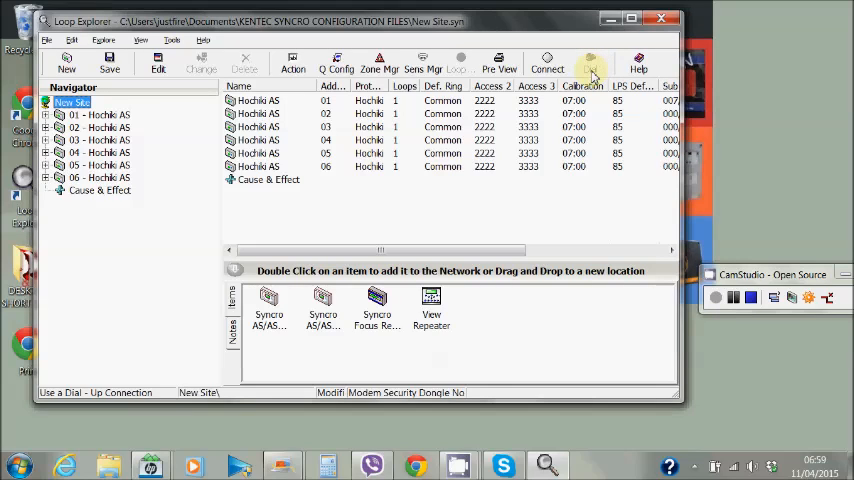
pyautogui.moveTo(638, 67)
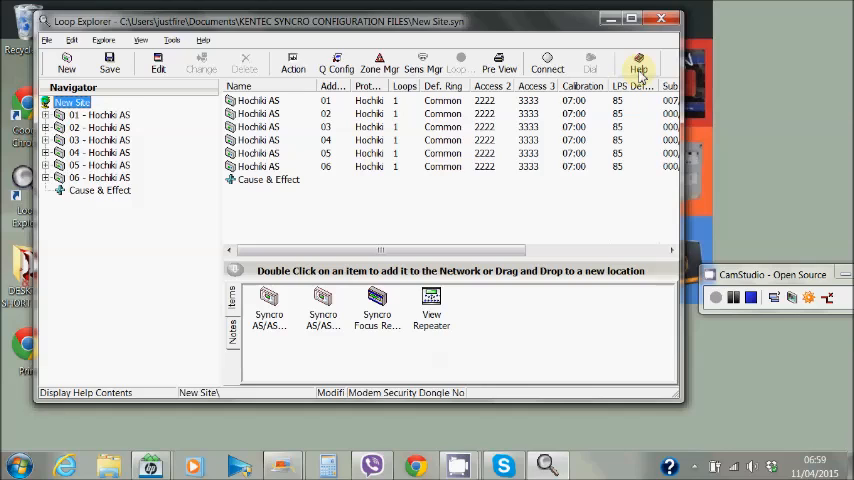
# - Browse the help contents, close the help pane, and open the site's Notes editor
pyautogui.click(638, 64)
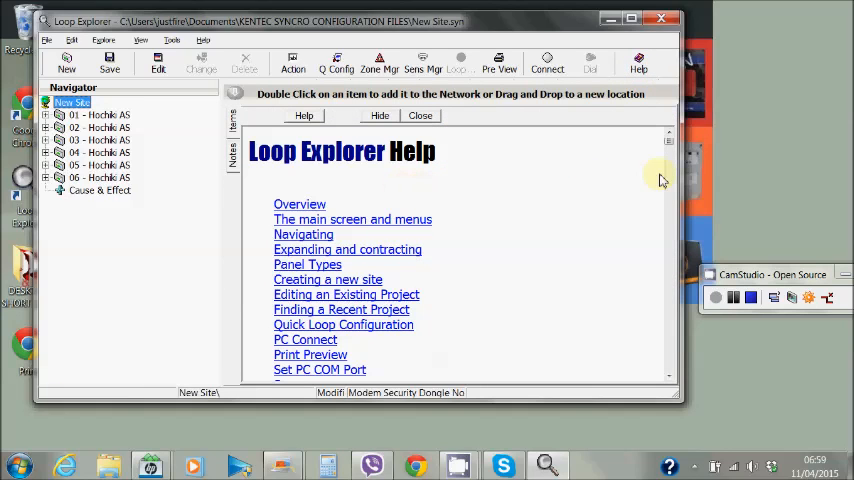
pyautogui.moveTo(668, 379)
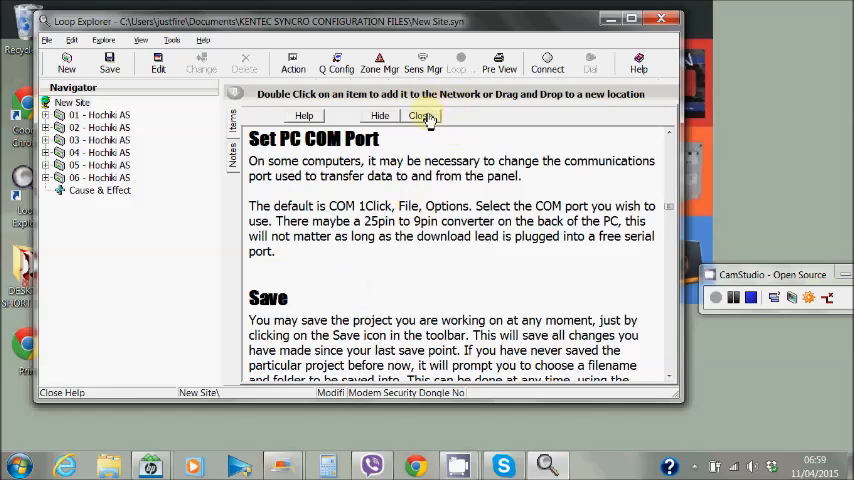
pyautogui.click(421, 115)
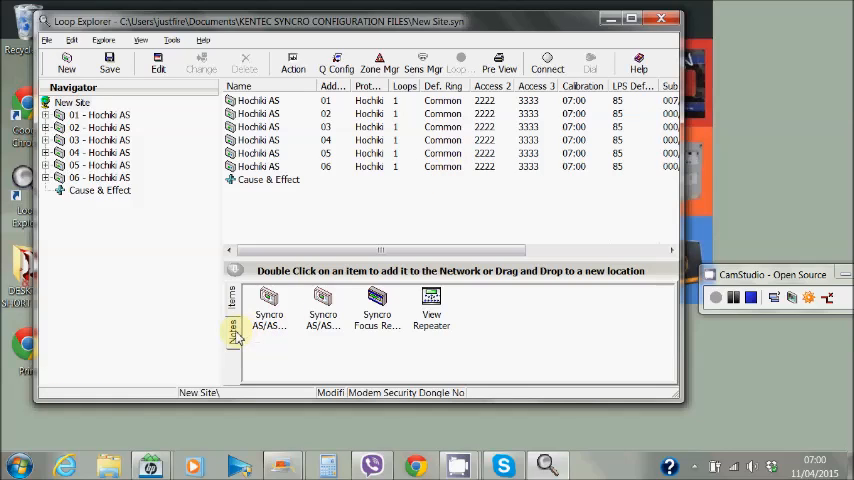
pyautogui.click(232, 330)
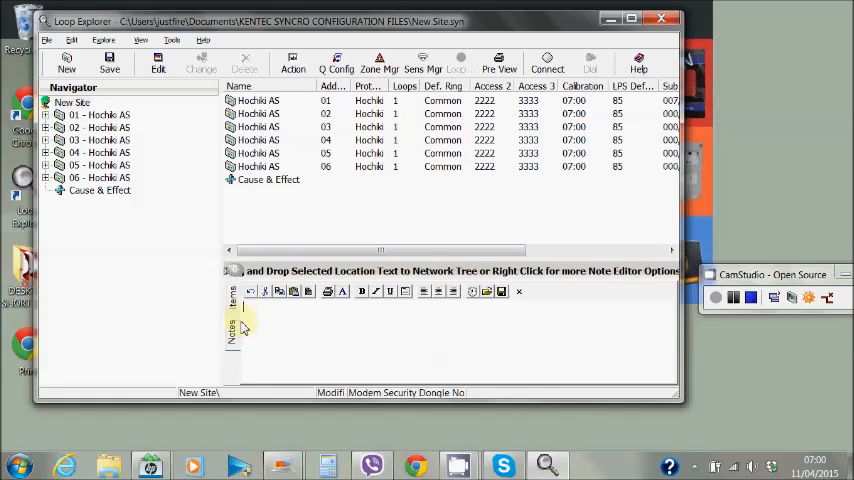